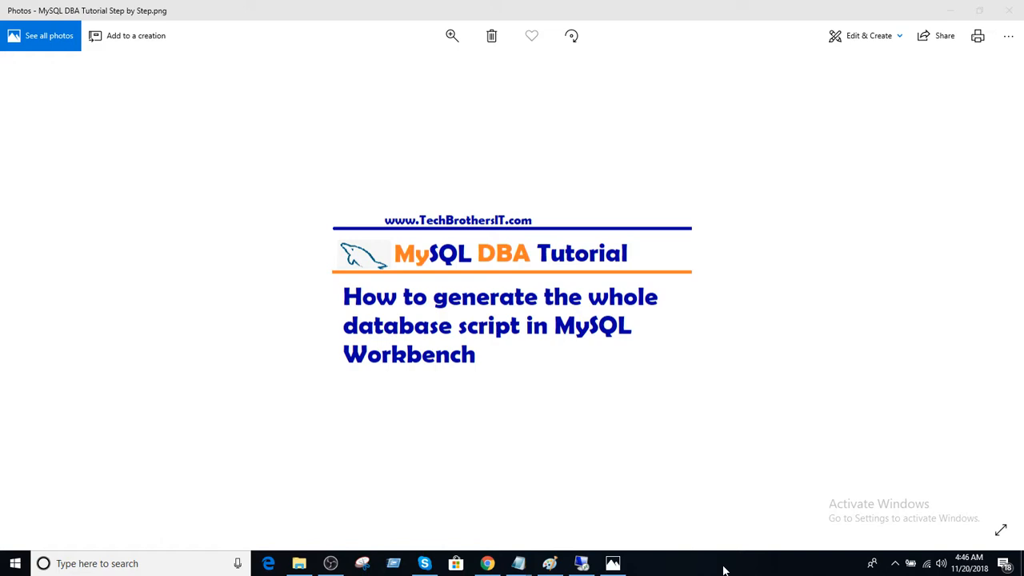
{"action": "mouse_move", "coordinate": [582, 563]}
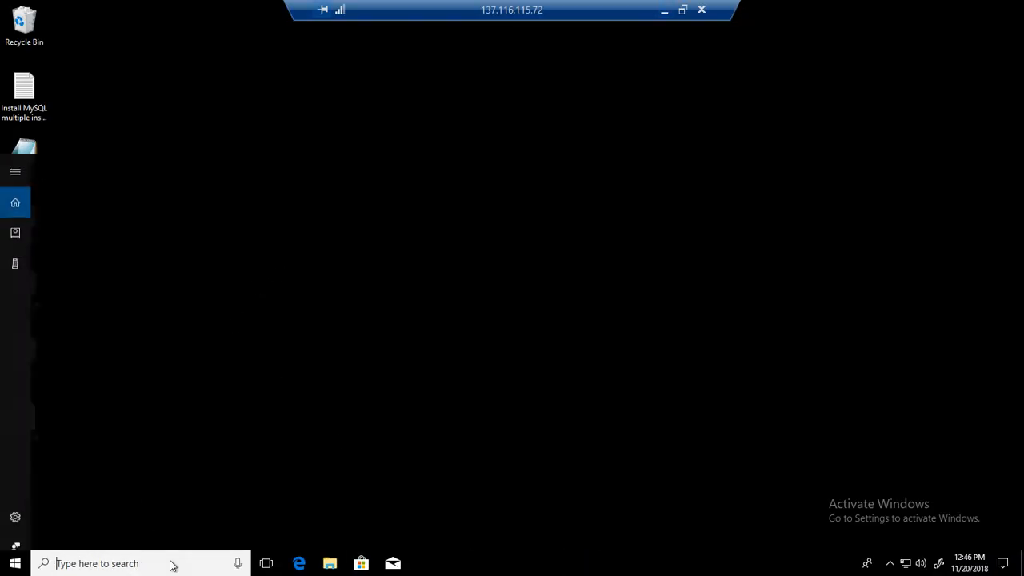
Launch MySQL Workbench from the Start menu and connect to the MySQLLinux server
{"action": "type", "text": "work"}
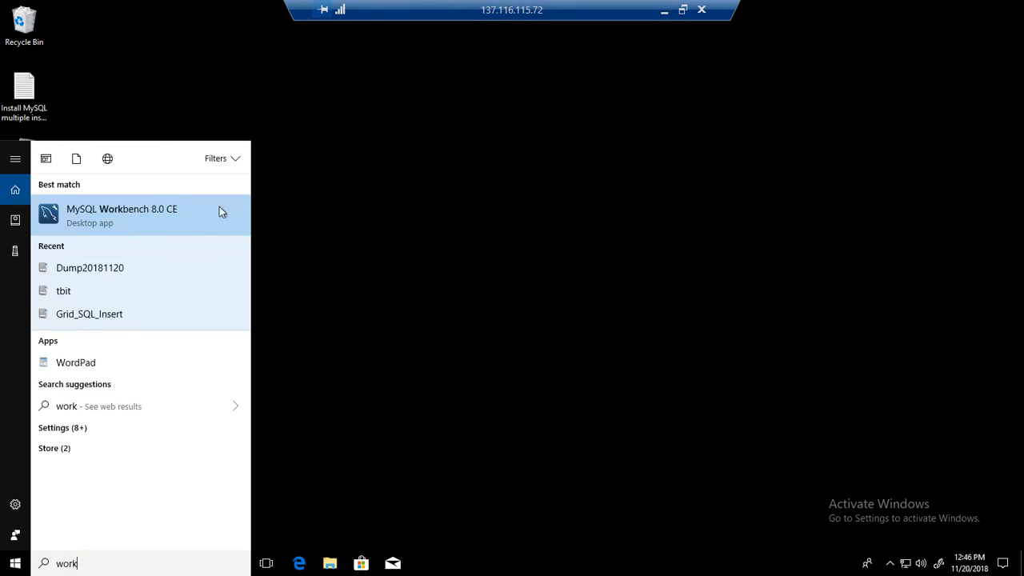
{"action": "left_click", "coordinate": [122, 214]}
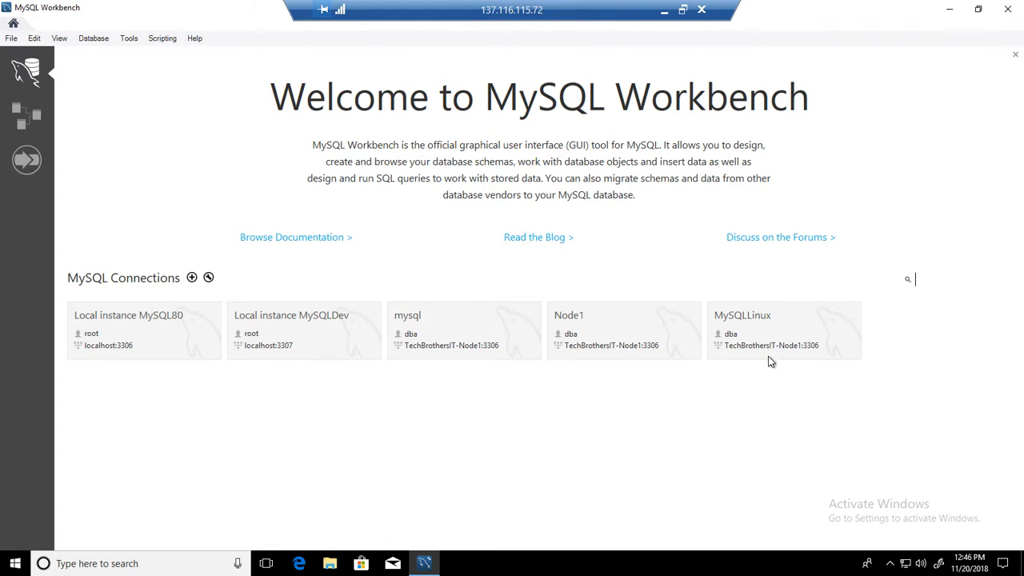
{"action": "double_click", "coordinate": [784, 330]}
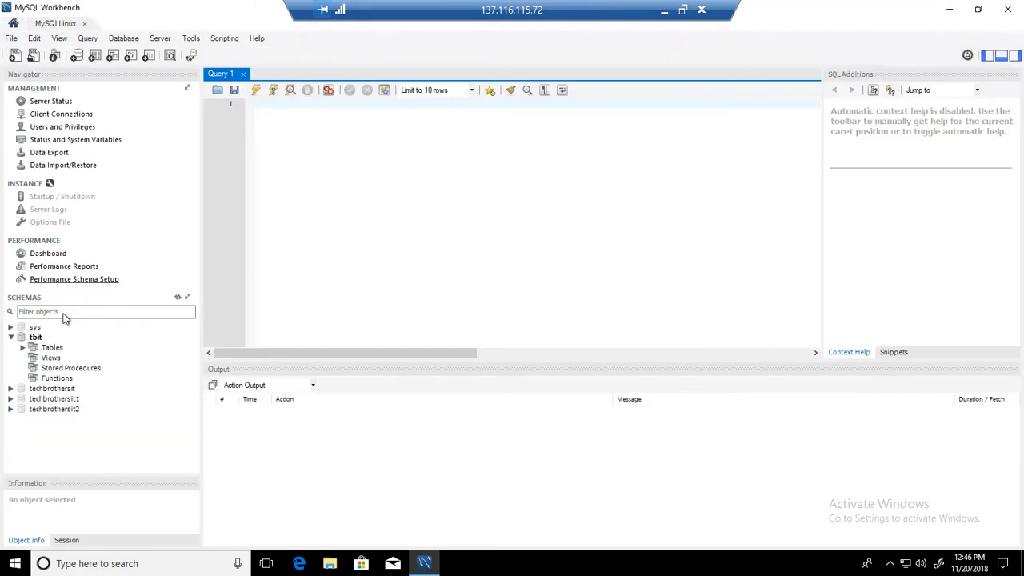
Browse the tbit schema's tables in the Navigator, then collapse its tree
{"action": "left_click", "coordinate": [44, 348]}
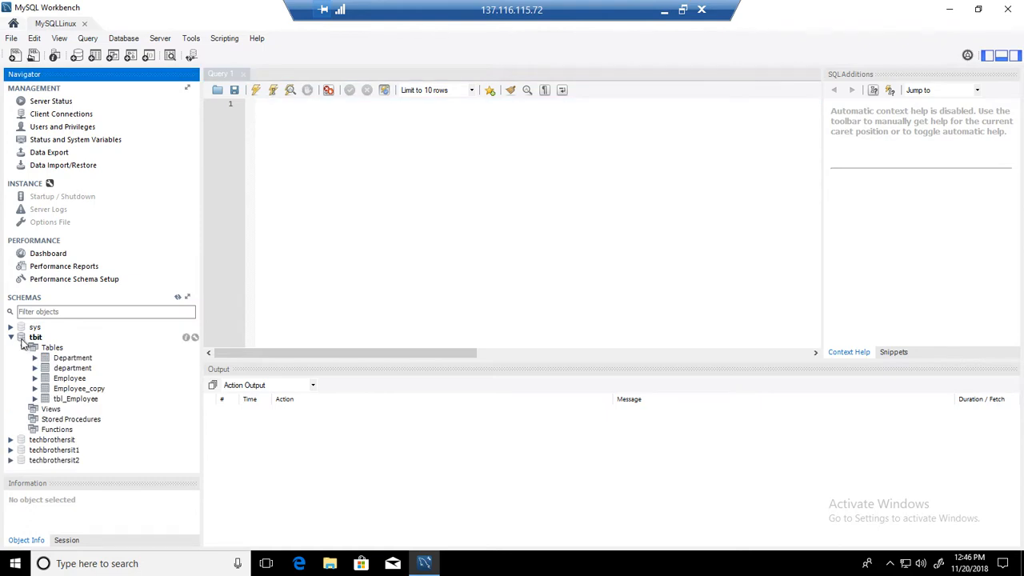
{"action": "left_click", "coordinate": [12, 336]}
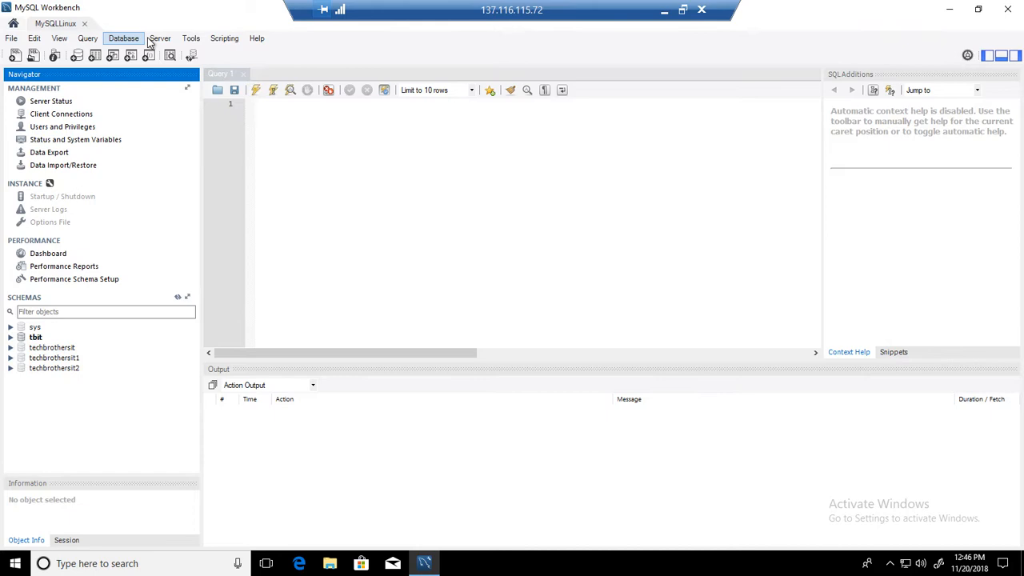
Bring up the Data Export page from the Server menu
{"action": "left_click", "coordinate": [160, 39]}
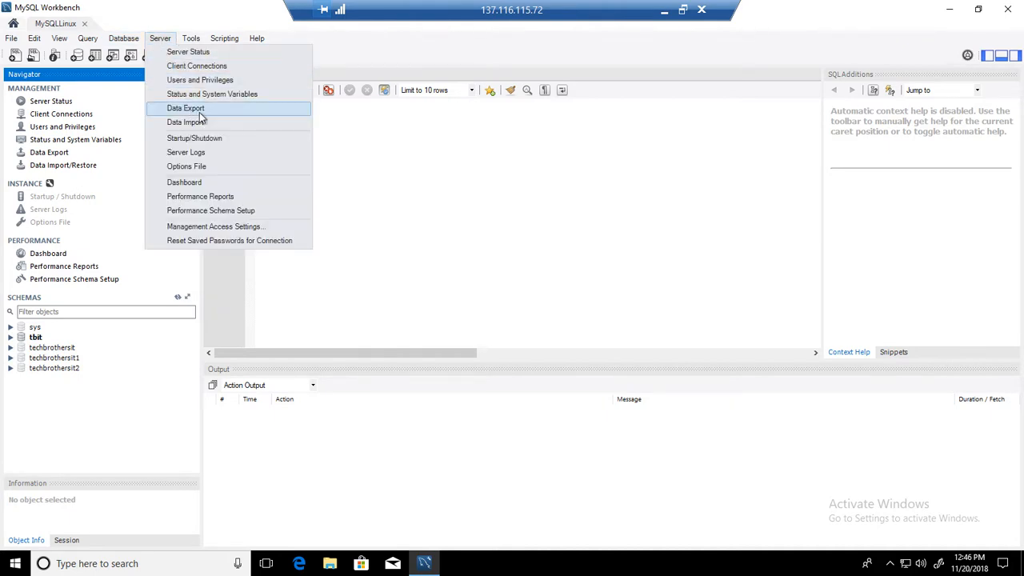
{"action": "left_click", "coordinate": [185, 109]}
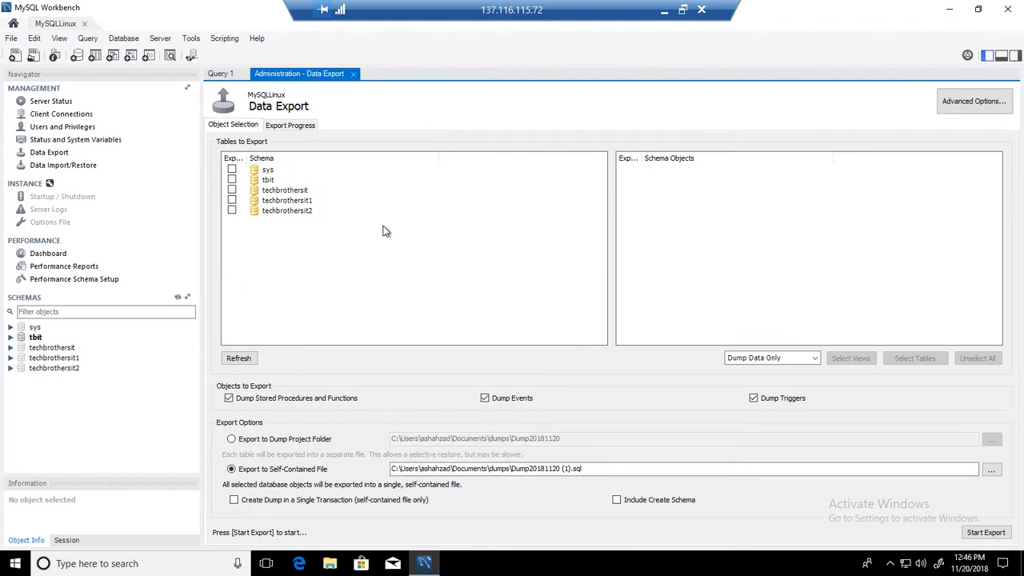
{"action": "mouse_move", "coordinate": [310, 152]}
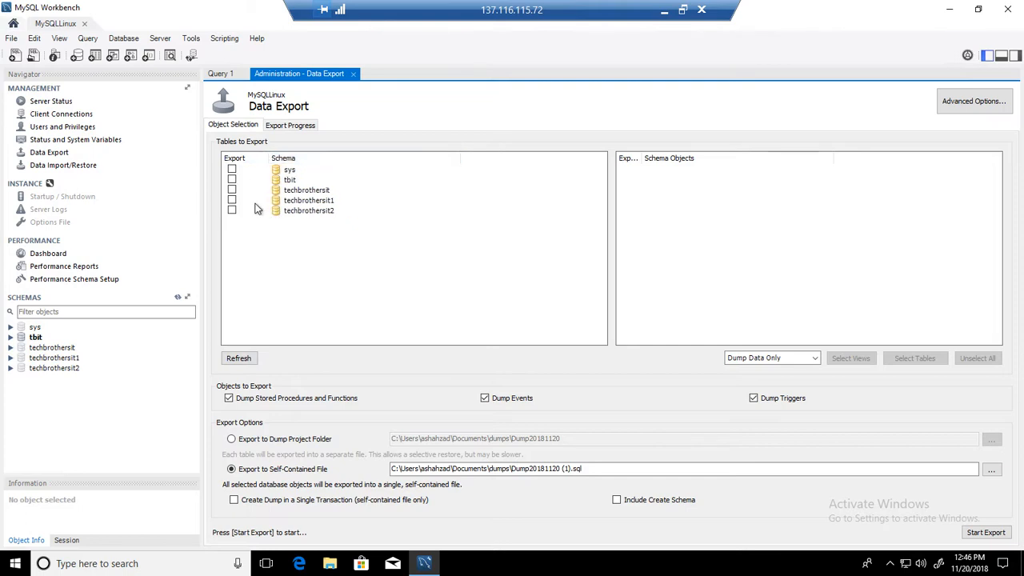
Tick the tbit schema for export, keeping all five of its tables selected
{"action": "left_click", "coordinate": [232, 180]}
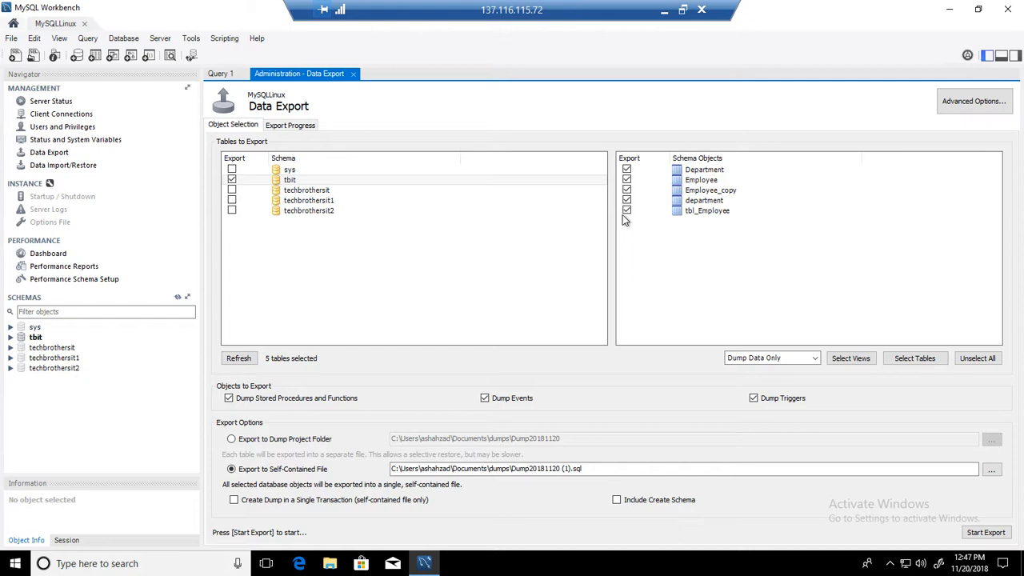
{"action": "left_click", "coordinate": [627, 211]}
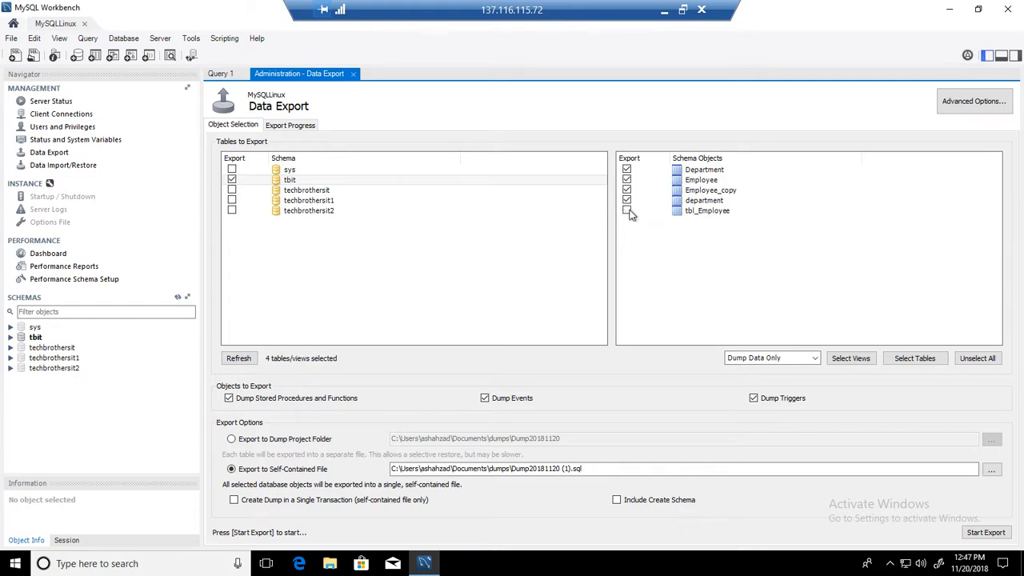
{"action": "left_click", "coordinate": [627, 211]}
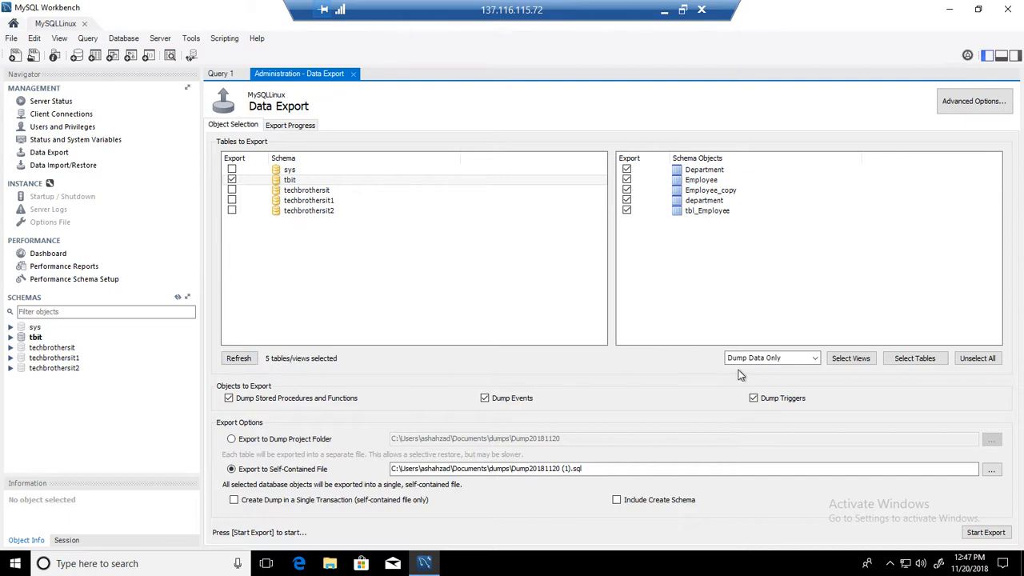
Choose Dump Structure Only as the export type
{"action": "left_click", "coordinate": [772, 358]}
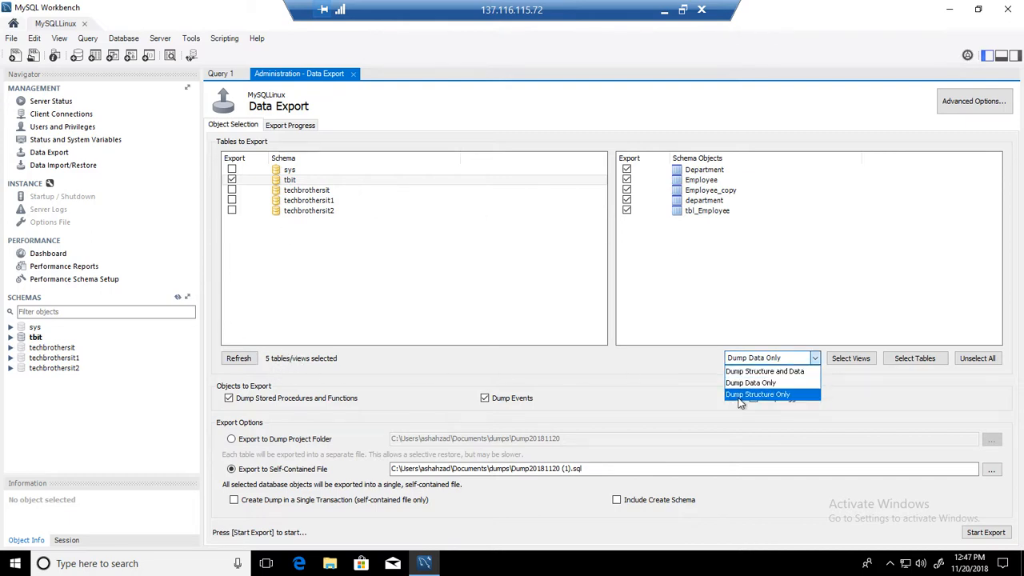
{"action": "mouse_move", "coordinate": [765, 371]}
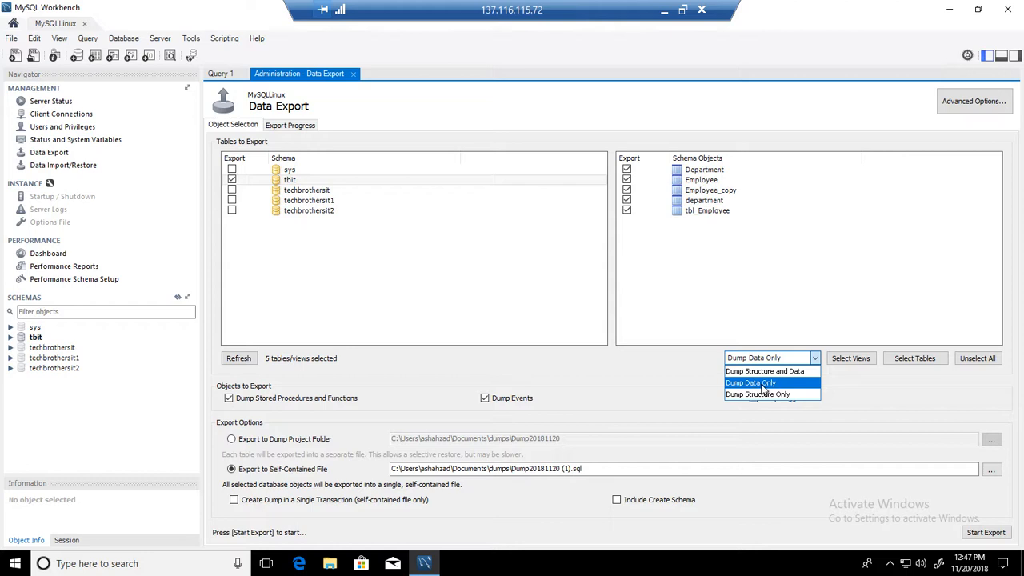
{"action": "mouse_move", "coordinate": [768, 394]}
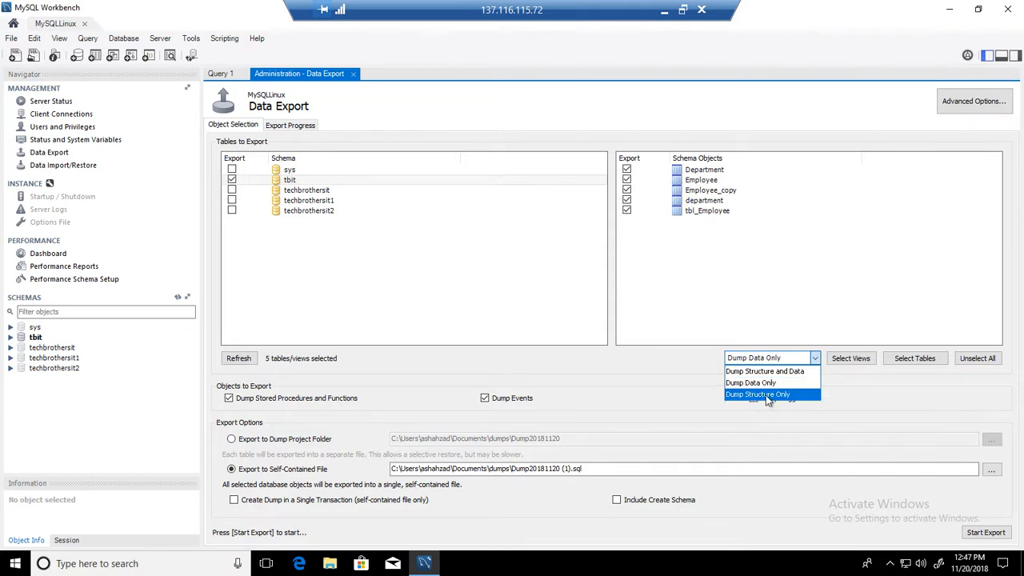
{"action": "left_click", "coordinate": [759, 394]}
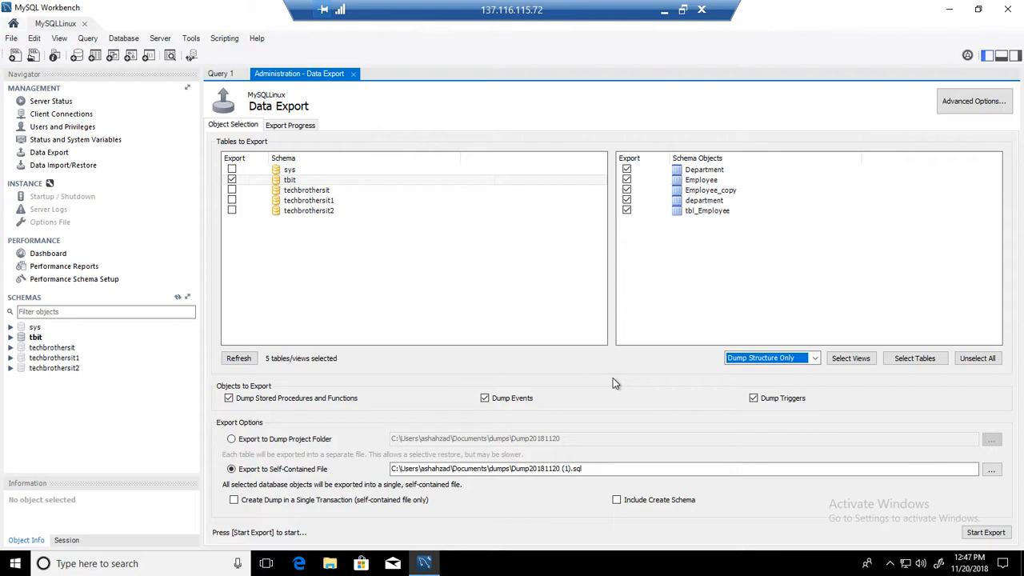
{"action": "mouse_move", "coordinate": [632, 376]}
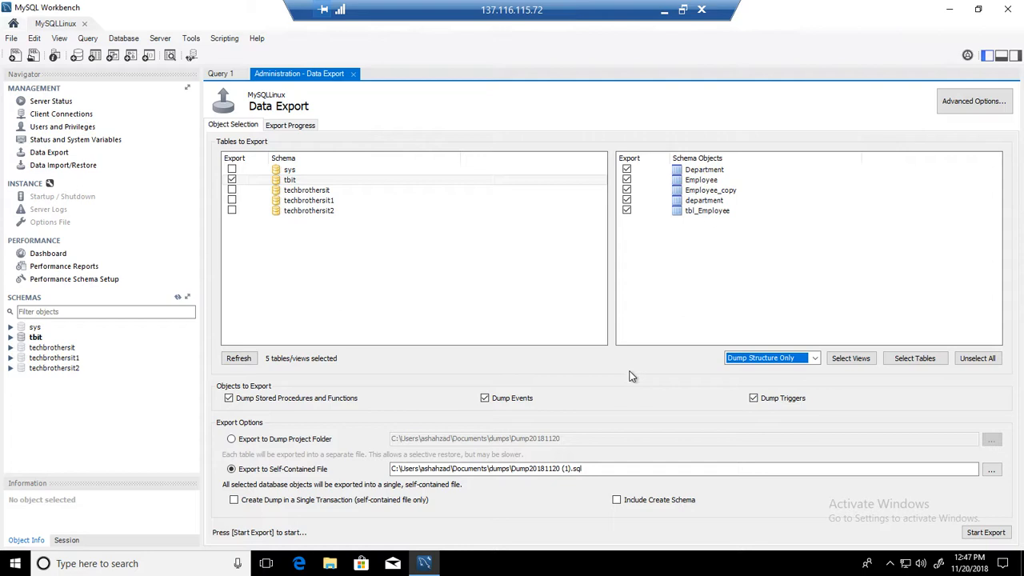
{"action": "mouse_move", "coordinate": [604, 376]}
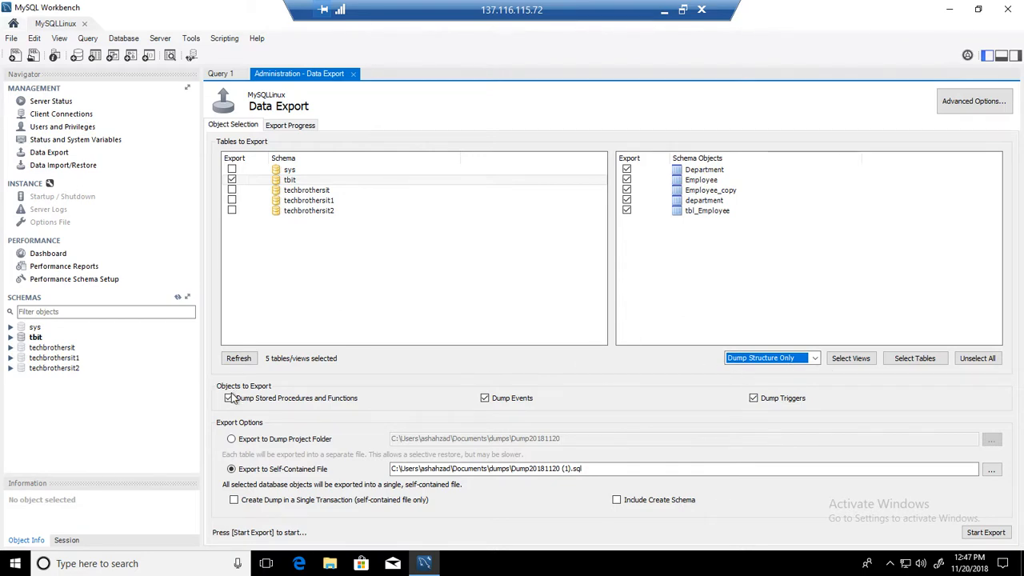
{"action": "left_click", "coordinate": [230, 396]}
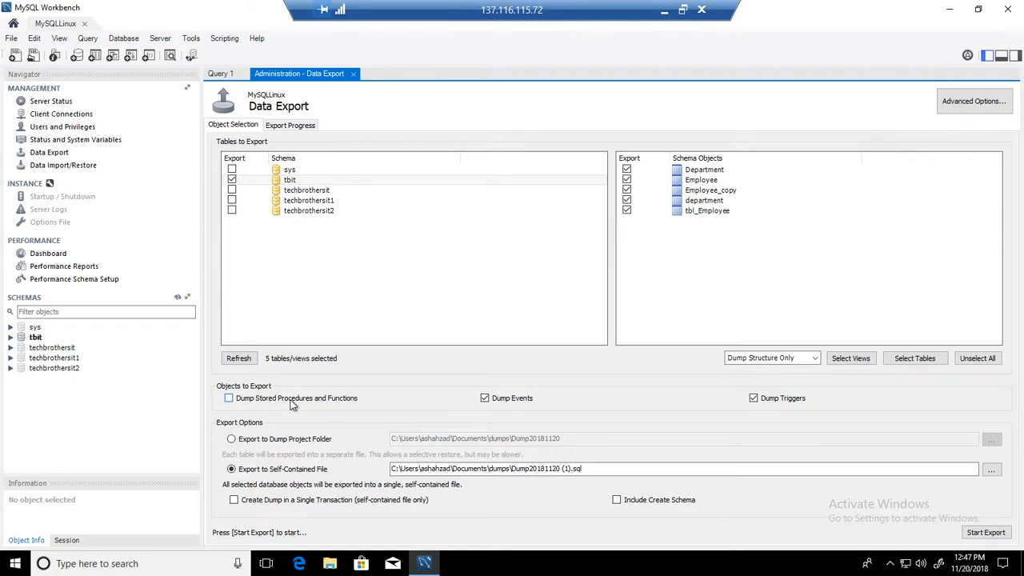
{"action": "left_click", "coordinate": [229, 397]}
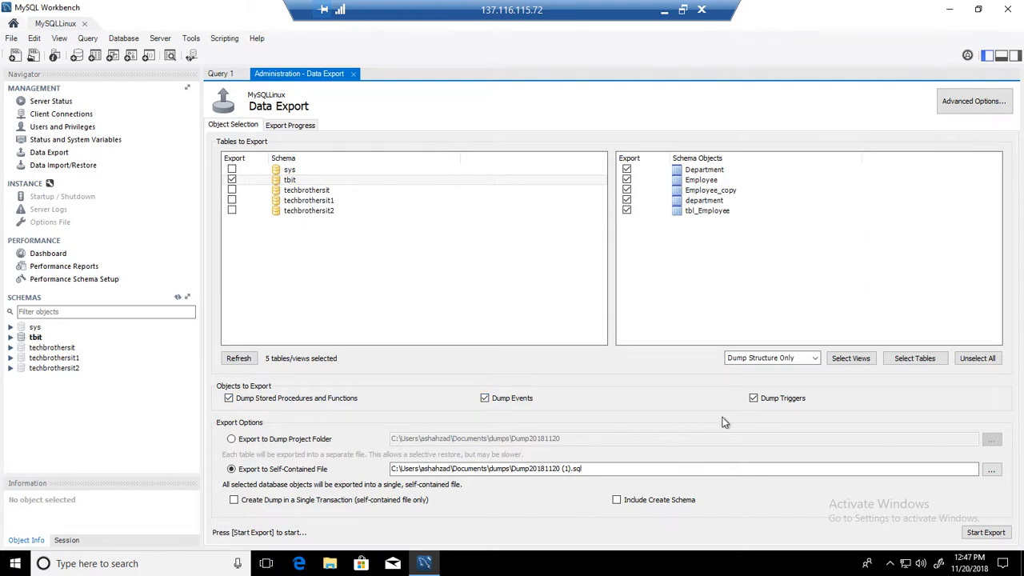
{"action": "left_click", "coordinate": [752, 397]}
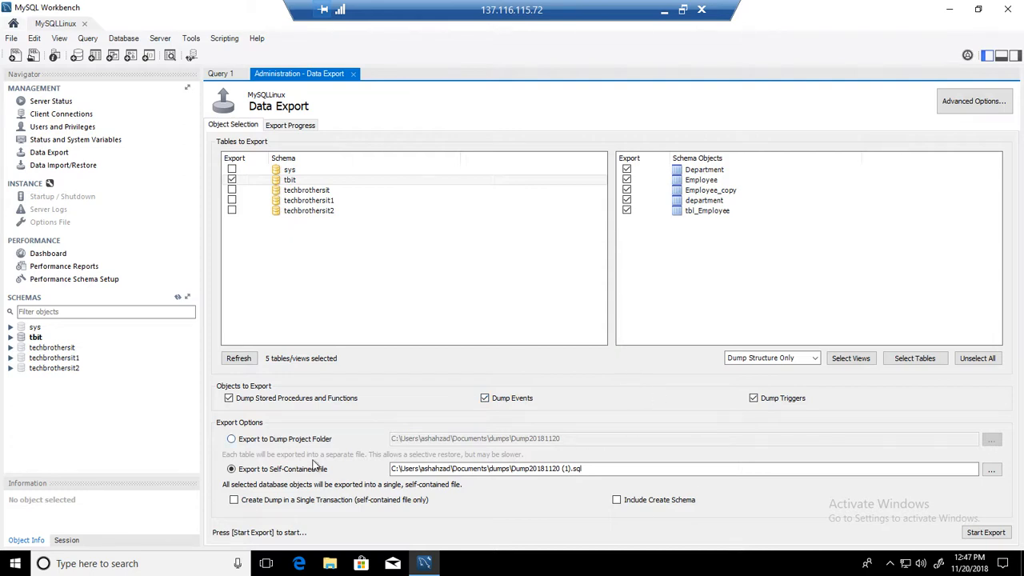
{"action": "mouse_move", "coordinate": [297, 447]}
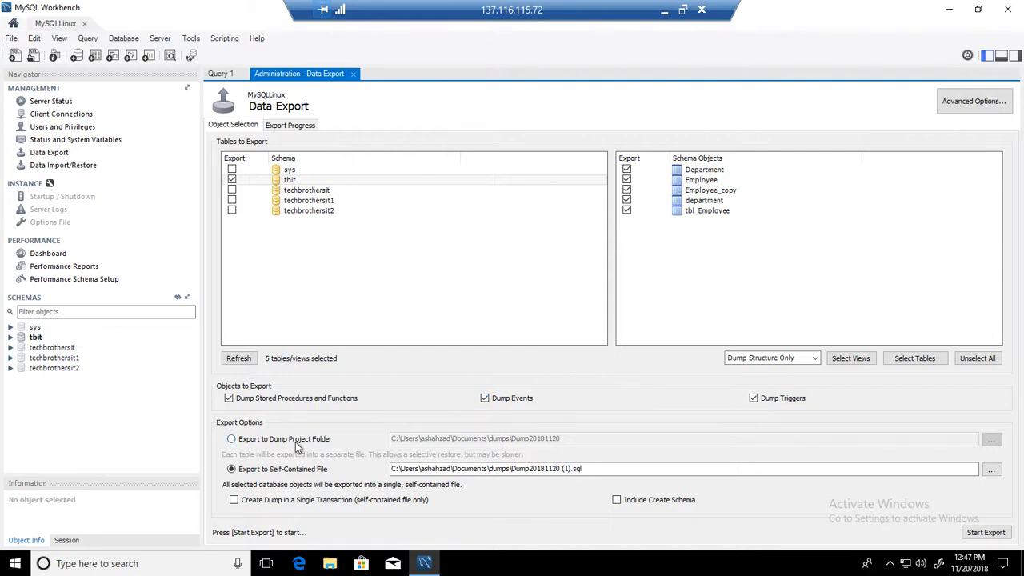
{"action": "mouse_move", "coordinate": [280, 449]}
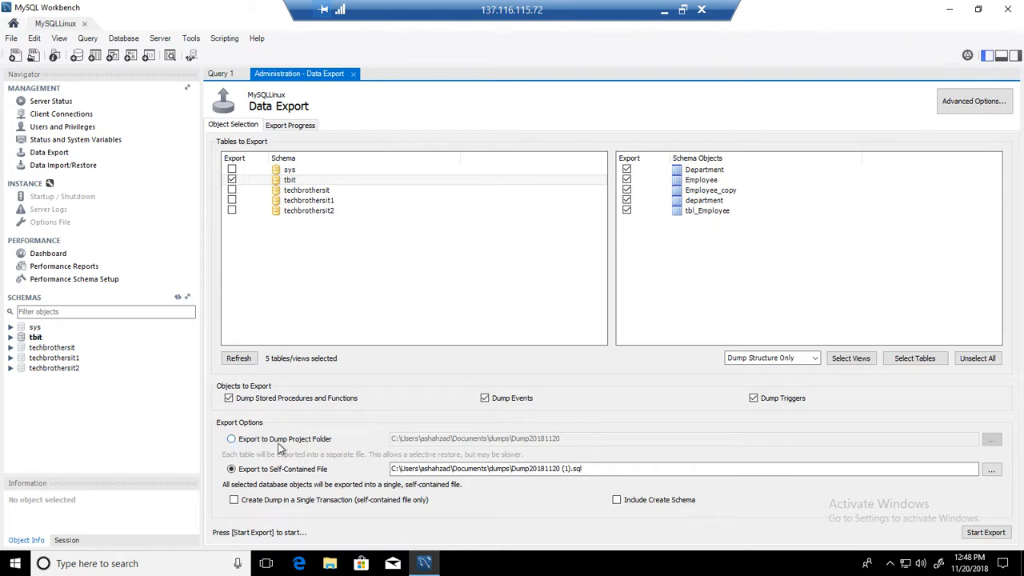
Keep the export as a single self-contained file and browse for its save location
{"action": "left_click", "coordinate": [232, 439]}
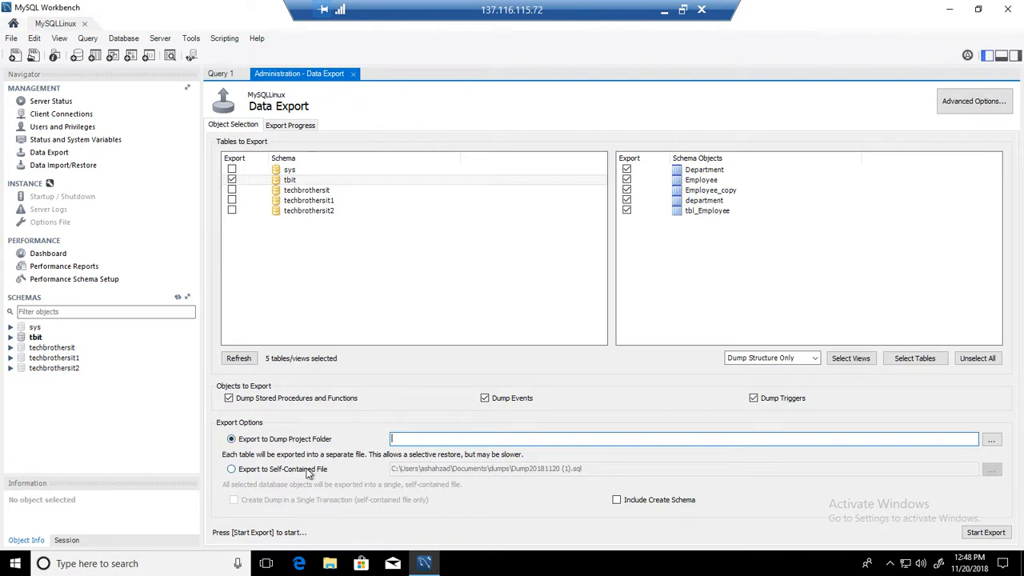
{"action": "left_click", "coordinate": [231, 468]}
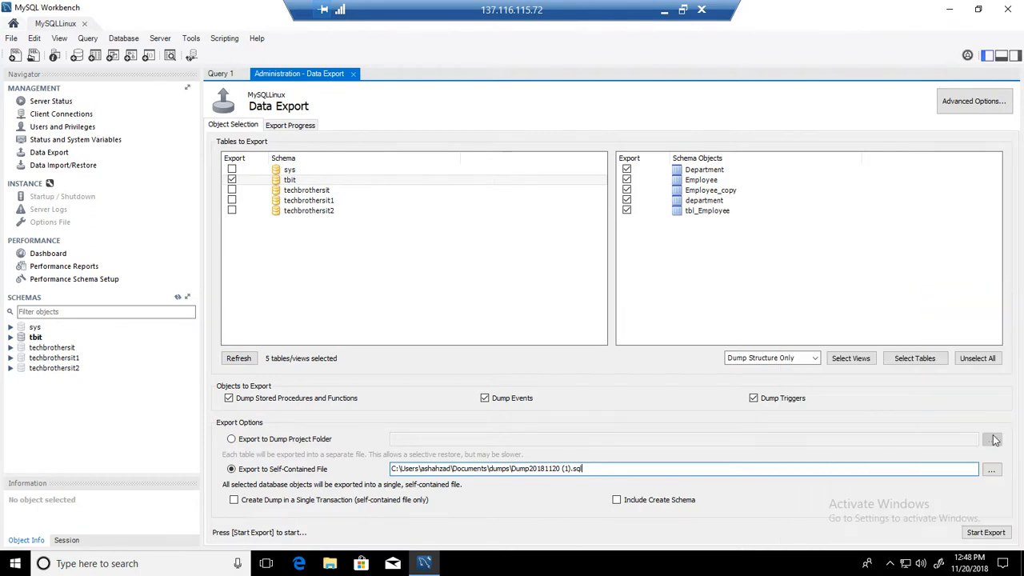
{"action": "left_click", "coordinate": [992, 470]}
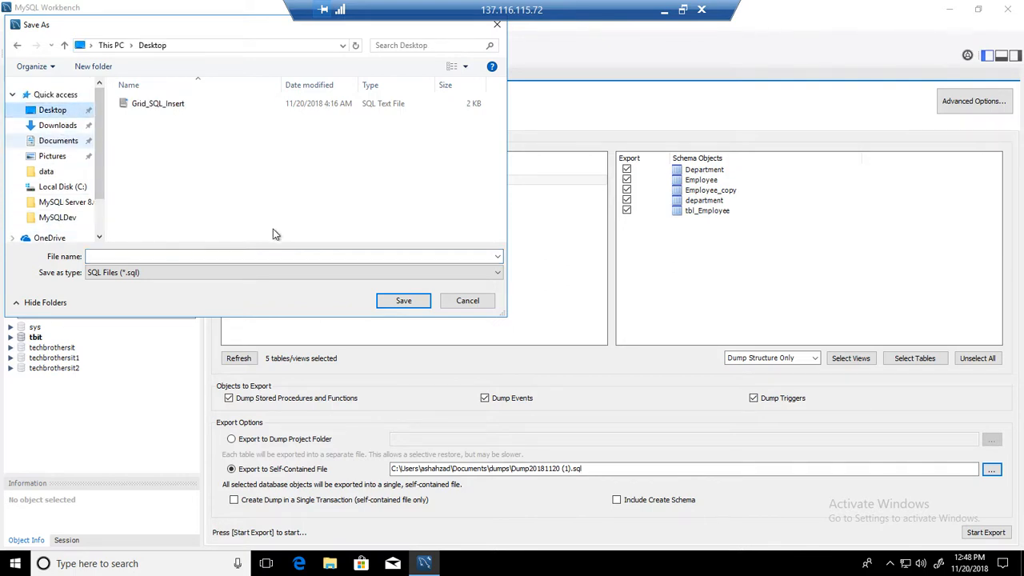
Save the dump as tbit_script.sql on the Desktop
{"action": "type", "text": "t"}
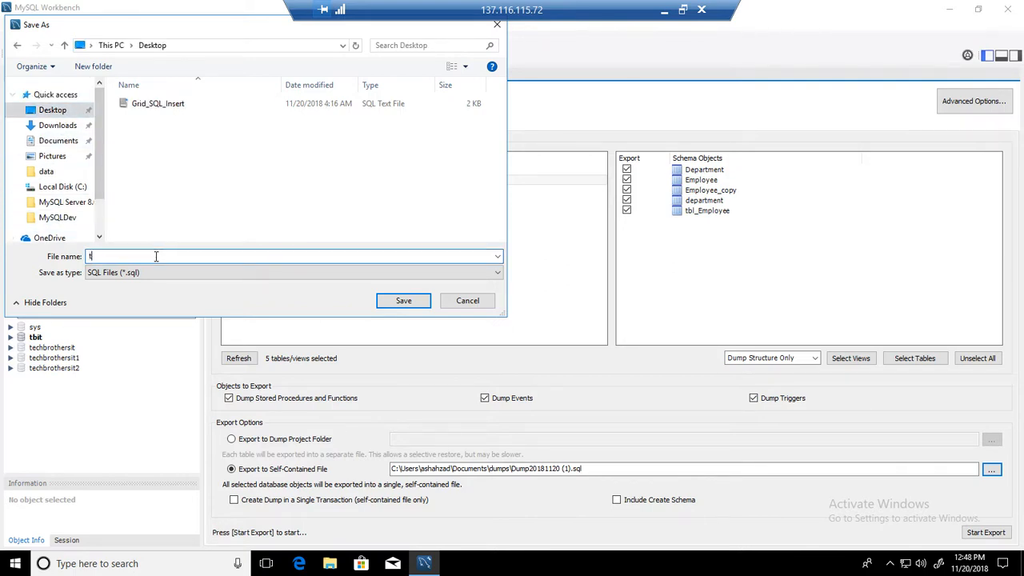
{"action": "type", "text": "bit_script"}
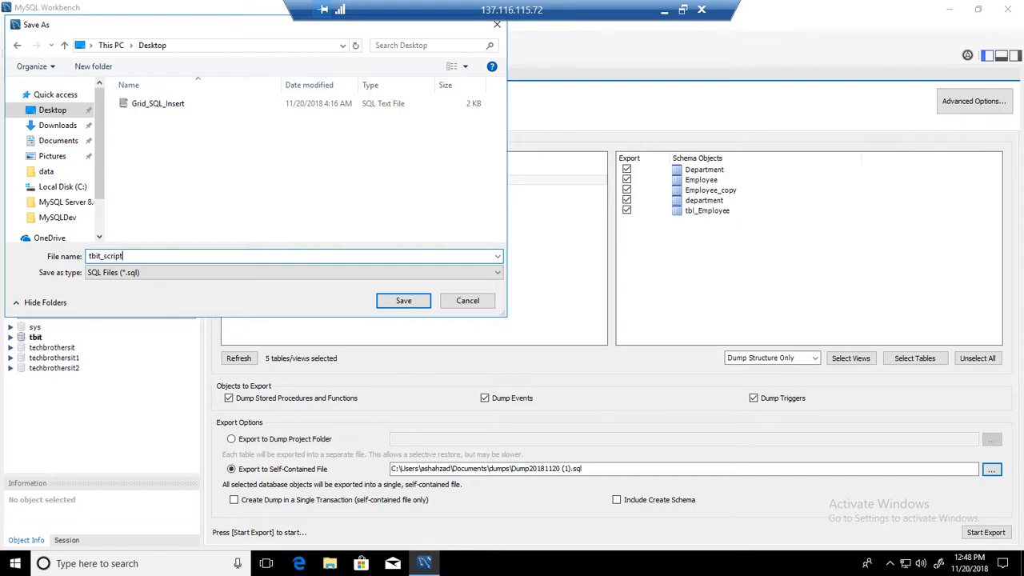
{"action": "left_click", "coordinate": [291, 272]}
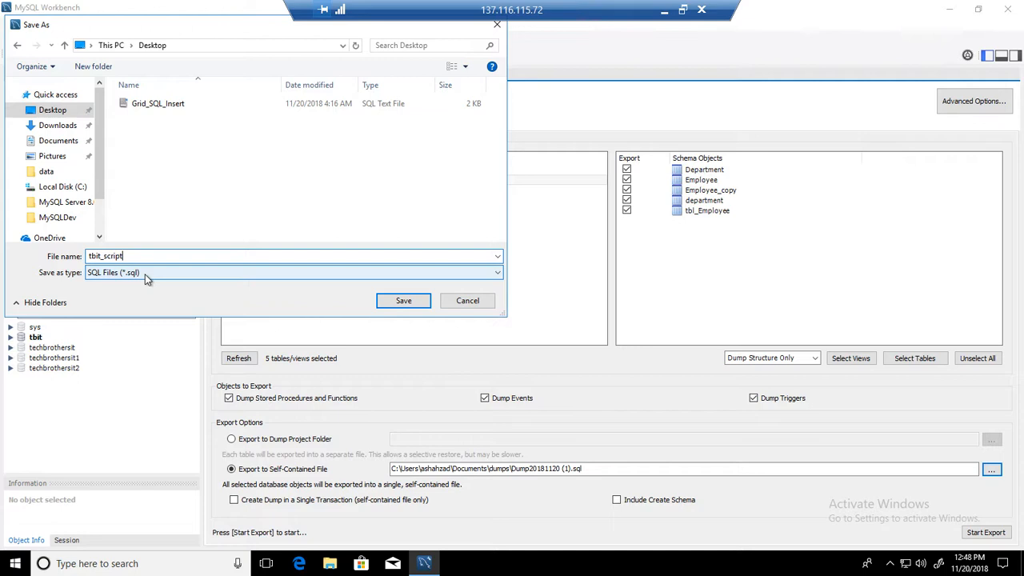
{"action": "left_click", "coordinate": [403, 301]}
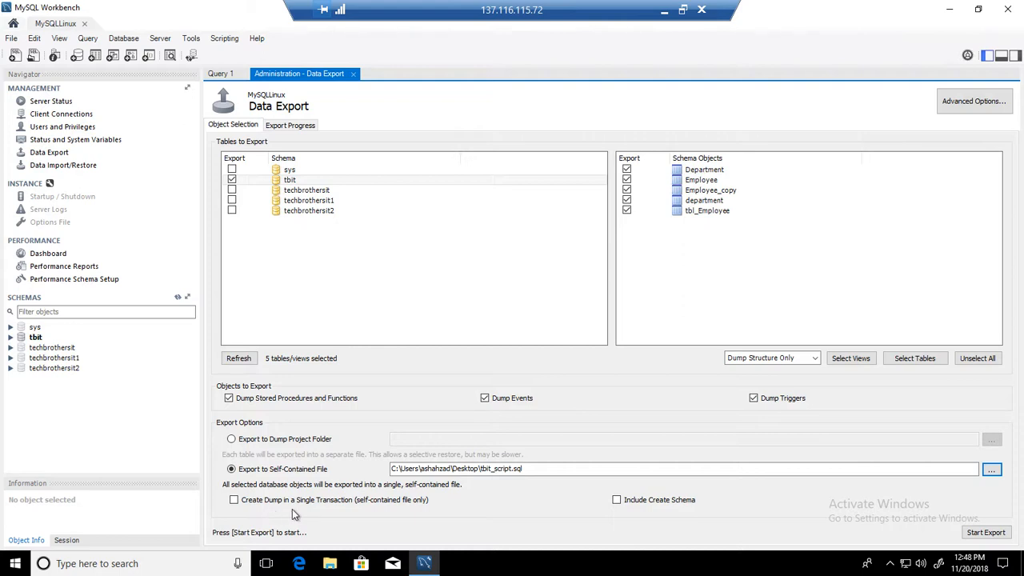
{"action": "mouse_move", "coordinate": [390, 522]}
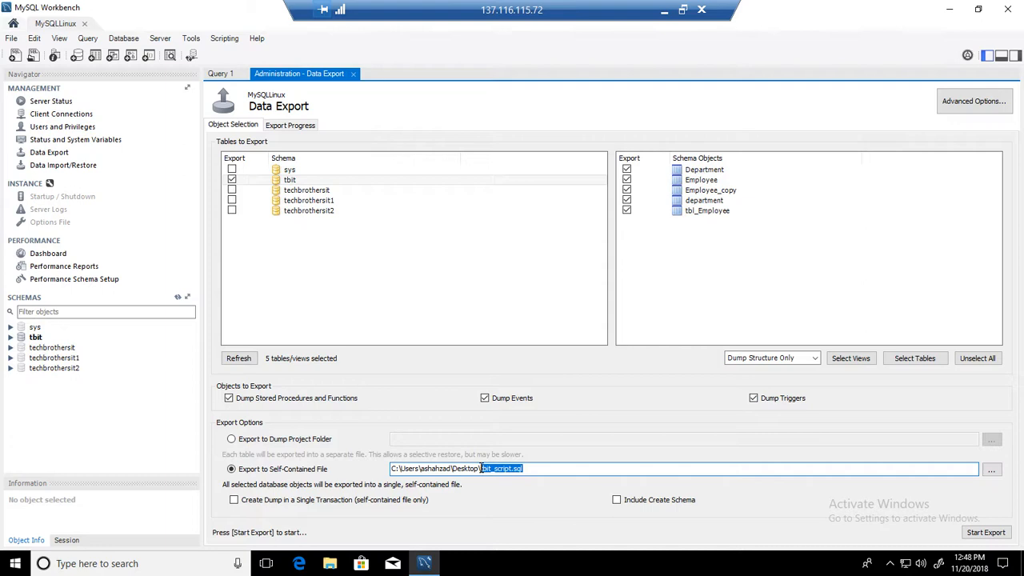
Enable 'Create Dump in a Single Transaction' and 'Include Create Schema' under Export Options
{"action": "left_click", "coordinate": [234, 499]}
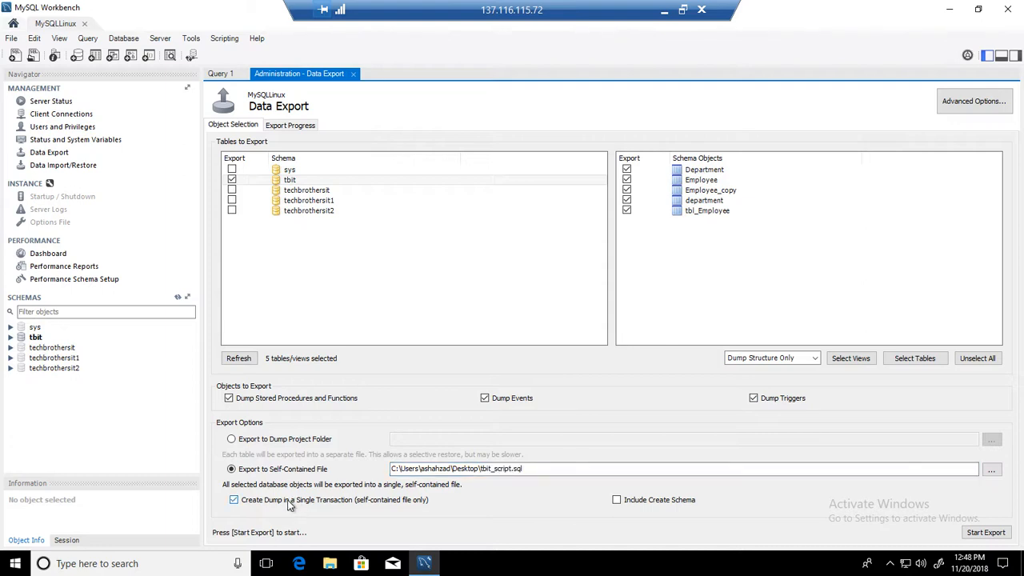
{"action": "mouse_move", "coordinate": [551, 506]}
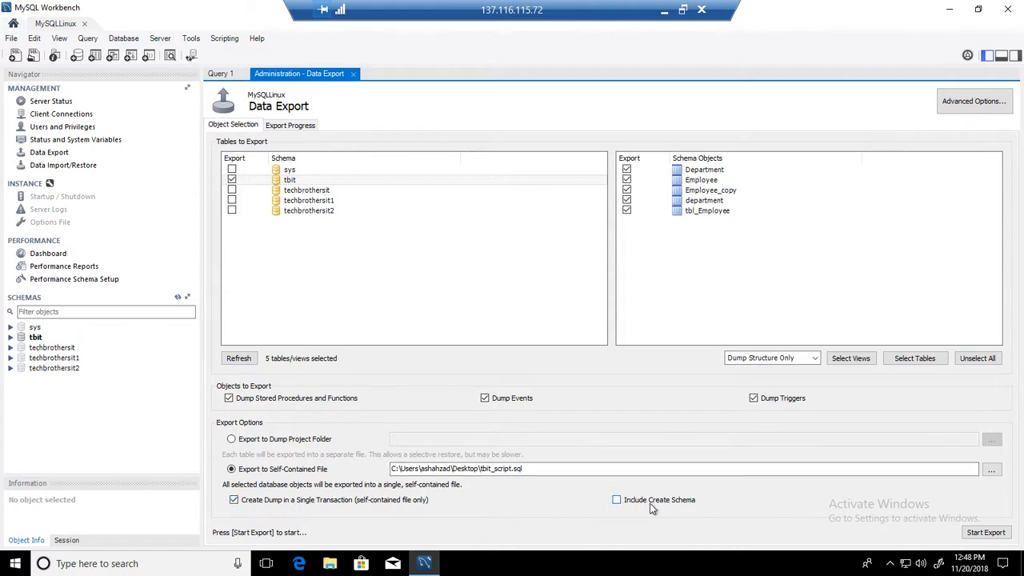
{"action": "mouse_move", "coordinate": [644, 504]}
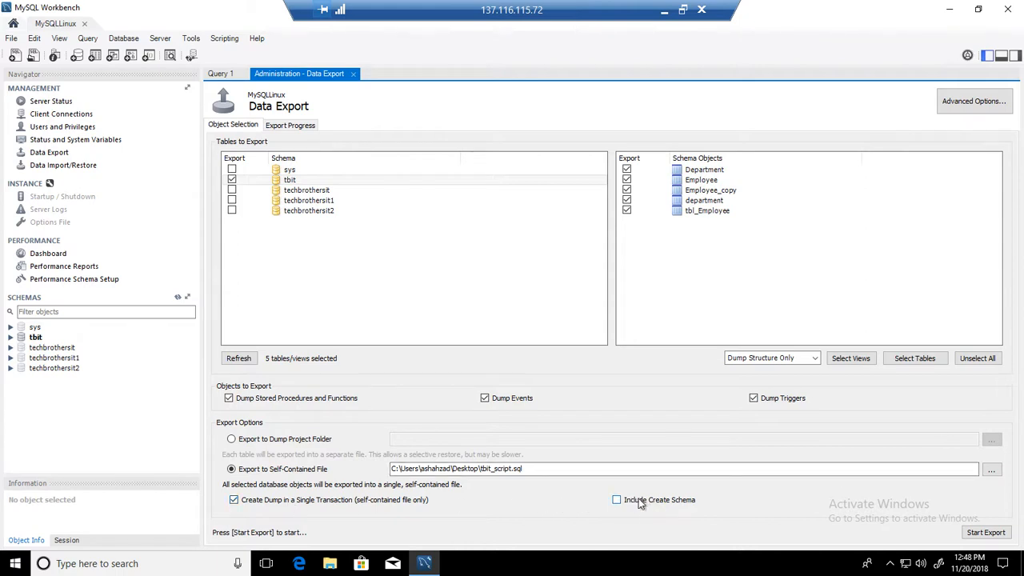
{"action": "left_click", "coordinate": [616, 499]}
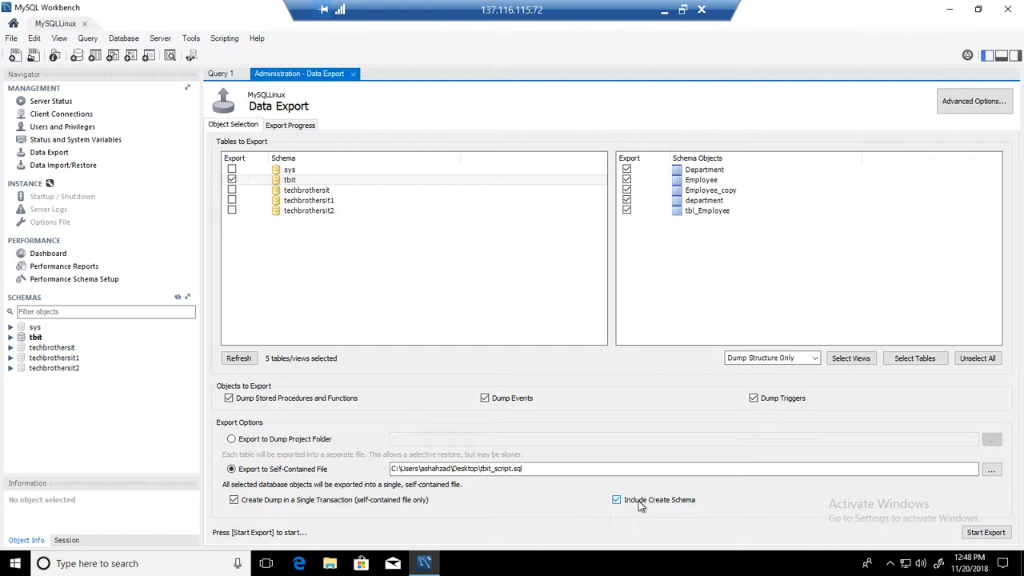
{"action": "mouse_move", "coordinate": [704, 509]}
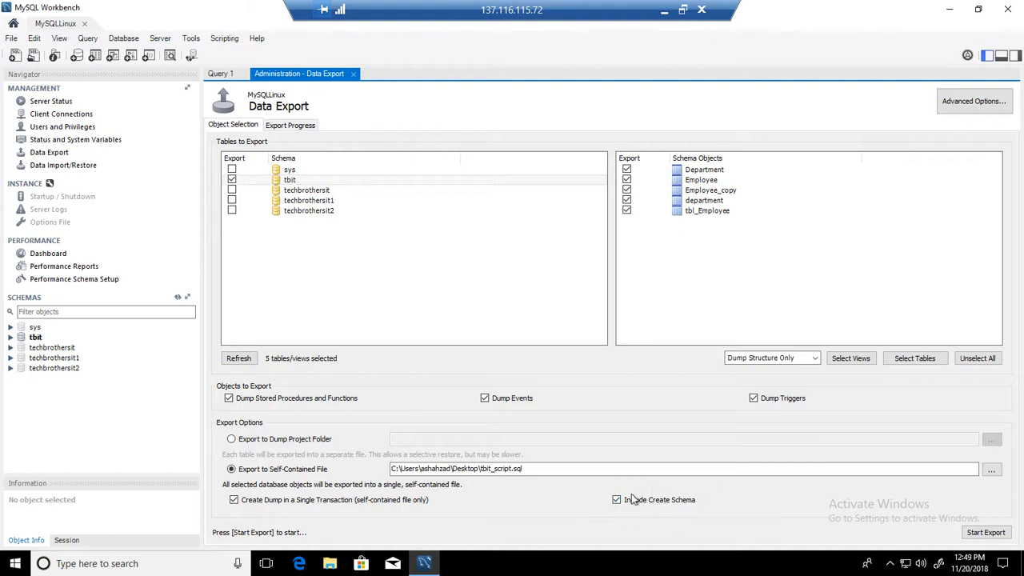
{"action": "left_click", "coordinate": [617, 499]}
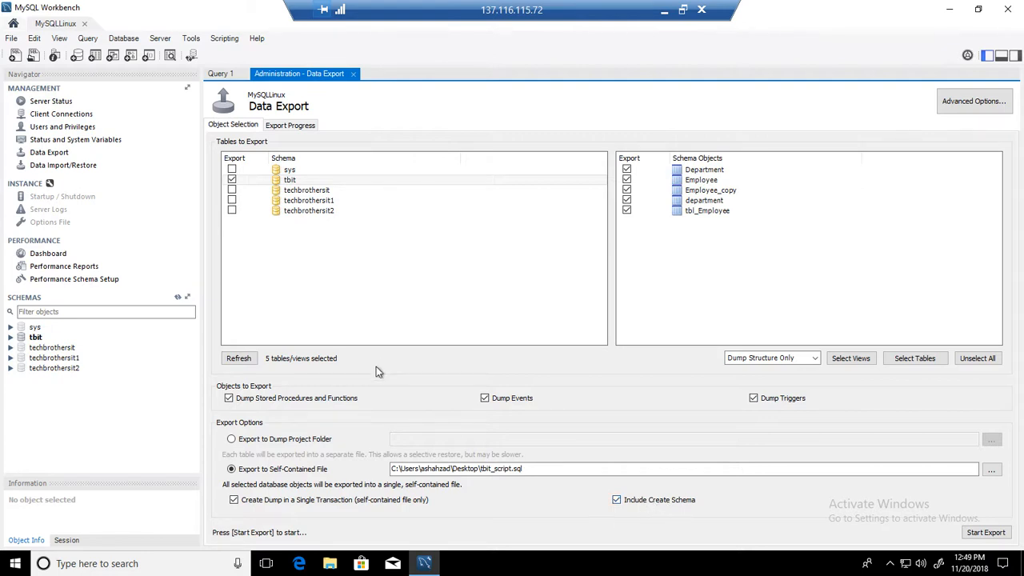
{"action": "mouse_move", "coordinate": [440, 464]}
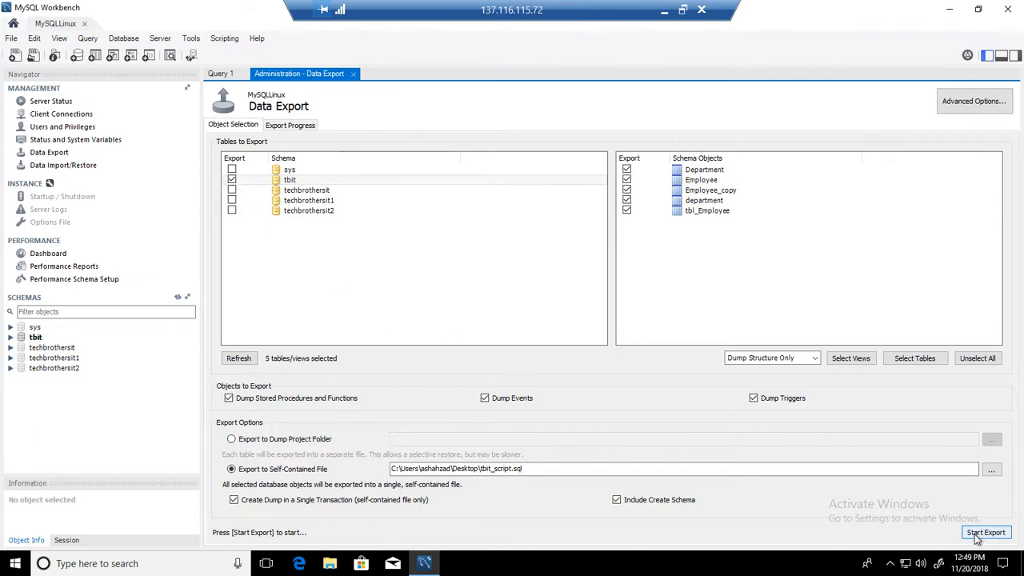
Start the export and let all 5 tbit objects dump to tbit_script.sql
{"action": "left_click", "coordinate": [986, 531]}
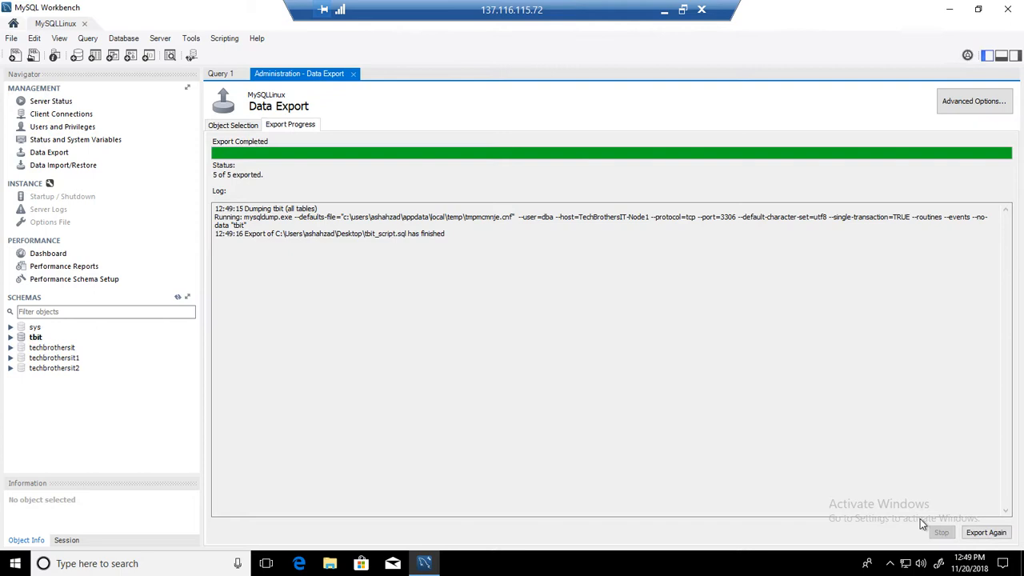
{"action": "mouse_move", "coordinate": [733, 403]}
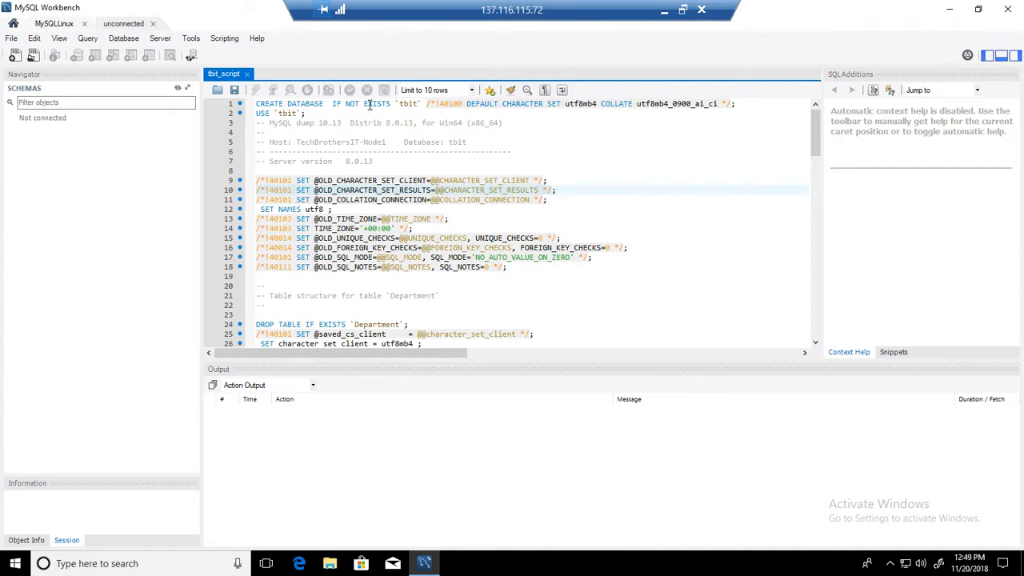
Highlight the tbit schema name in tbit_script.sql and scroll through its CREATE TABLE statements
{"action": "double_click", "coordinate": [408, 103]}
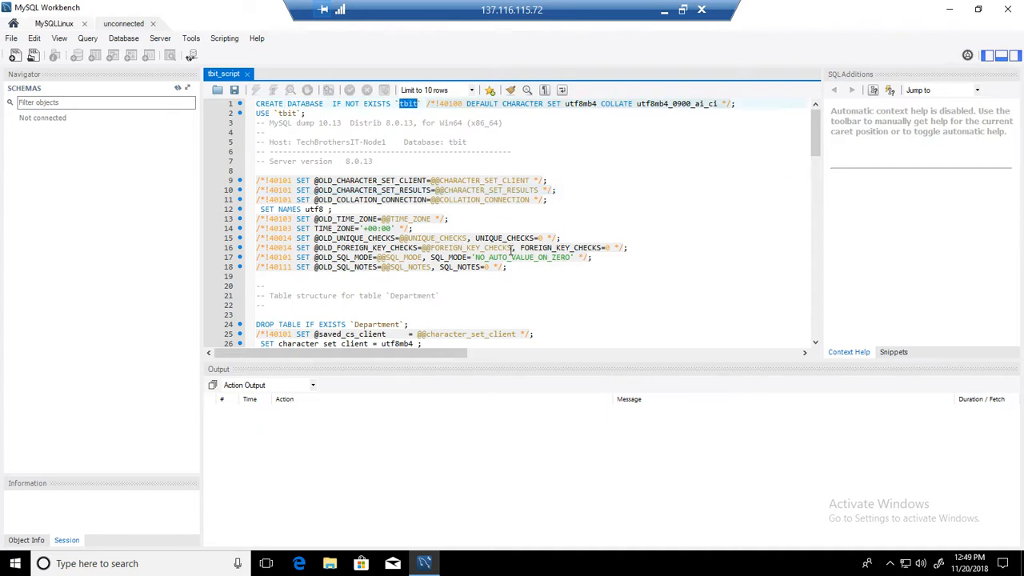
{"action": "scroll", "scroll_direction": "down", "scroll_amount": 3}
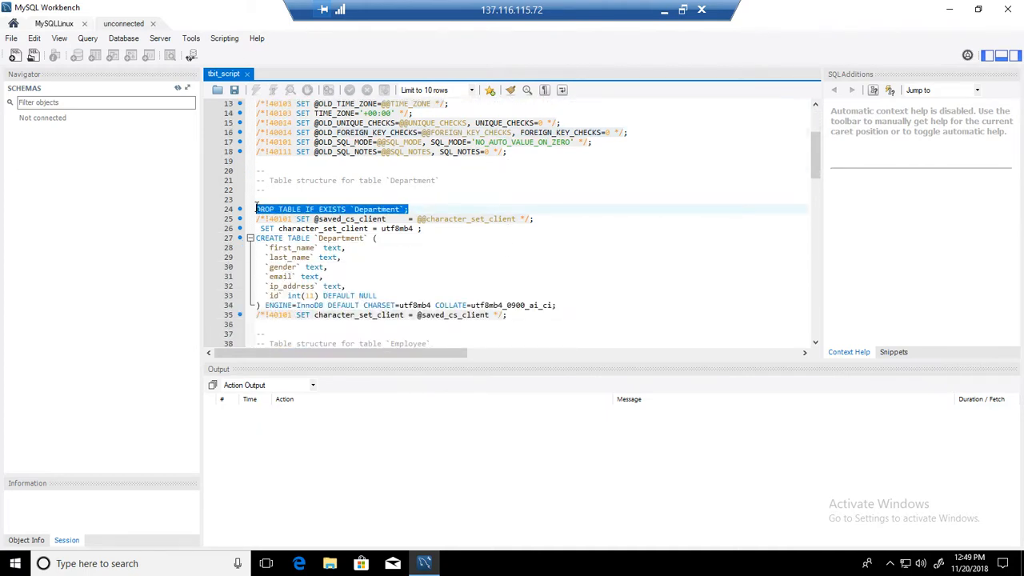
{"action": "scroll", "scroll_direction": "down", "scroll_amount": 3}
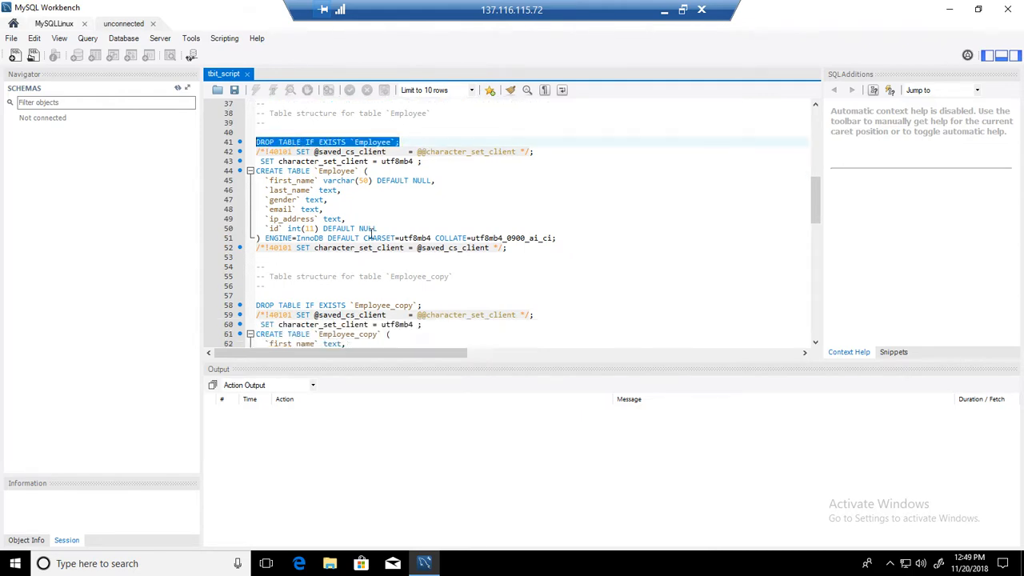
{"action": "scroll", "scroll_direction": "down", "scroll_amount": 3}
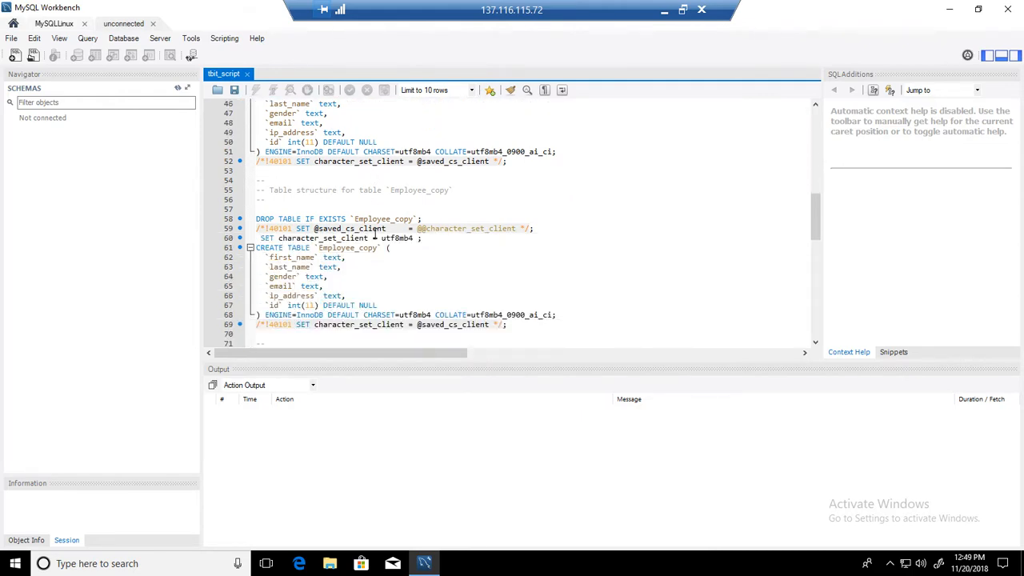
{"action": "scroll", "scroll_direction": "down", "scroll_amount": 3}
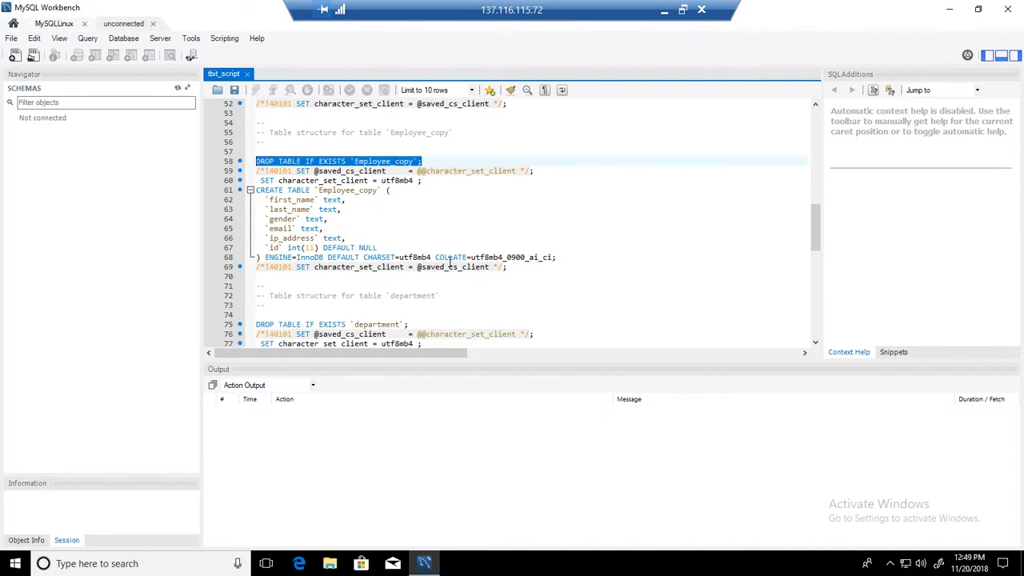
{"action": "scroll", "scroll_direction": "down", "scroll_amount": 3}
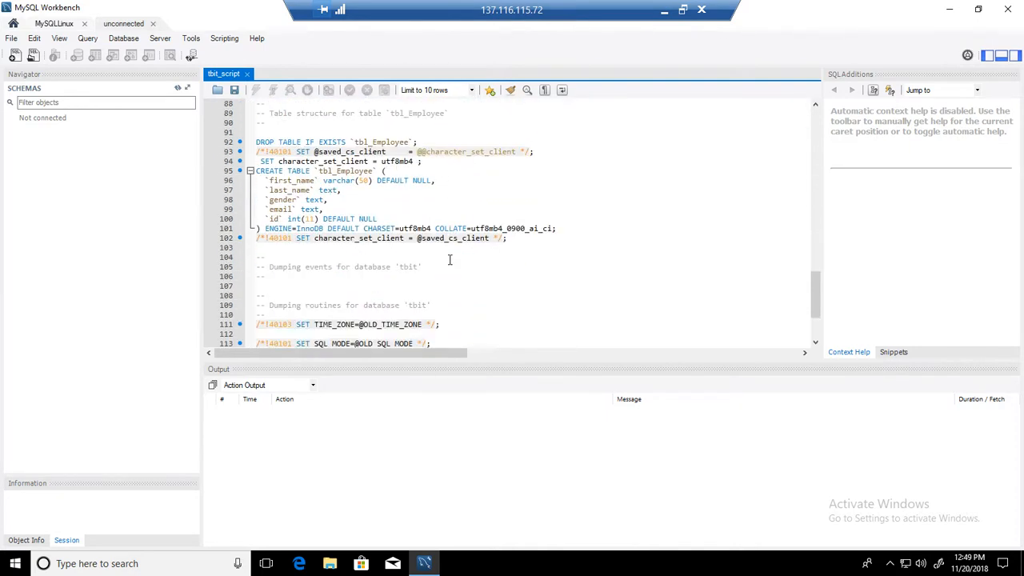
{"action": "scroll", "scroll_direction": "down", "scroll_amount": 3}
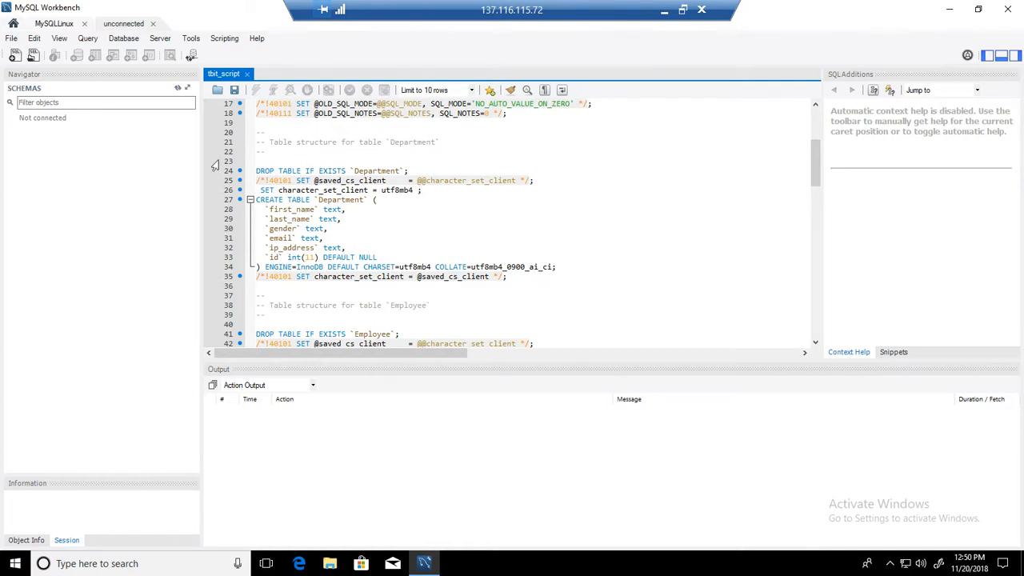
{"action": "left_click", "coordinate": [160, 39]}
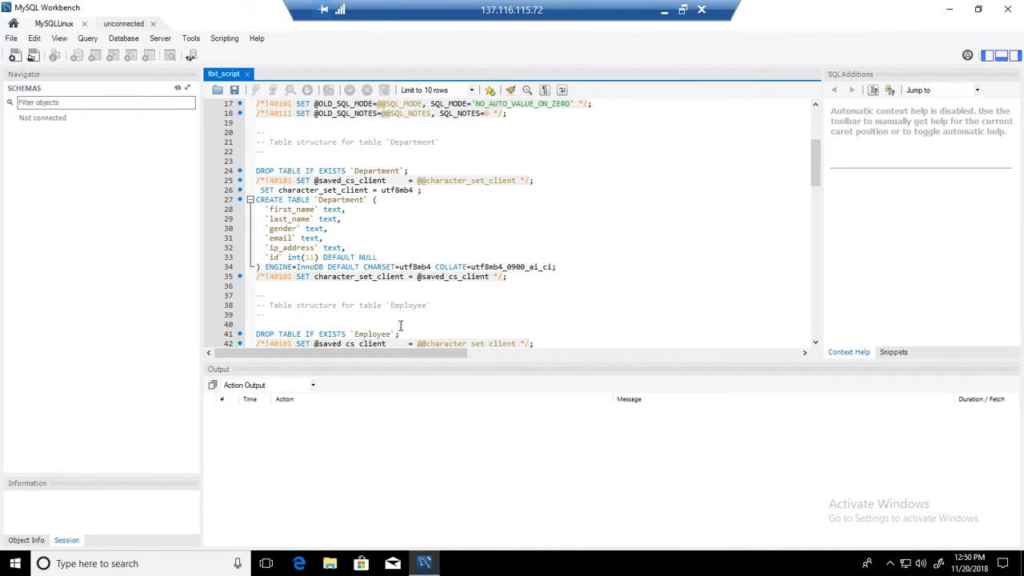
{"action": "mouse_move", "coordinate": [349, 253]}
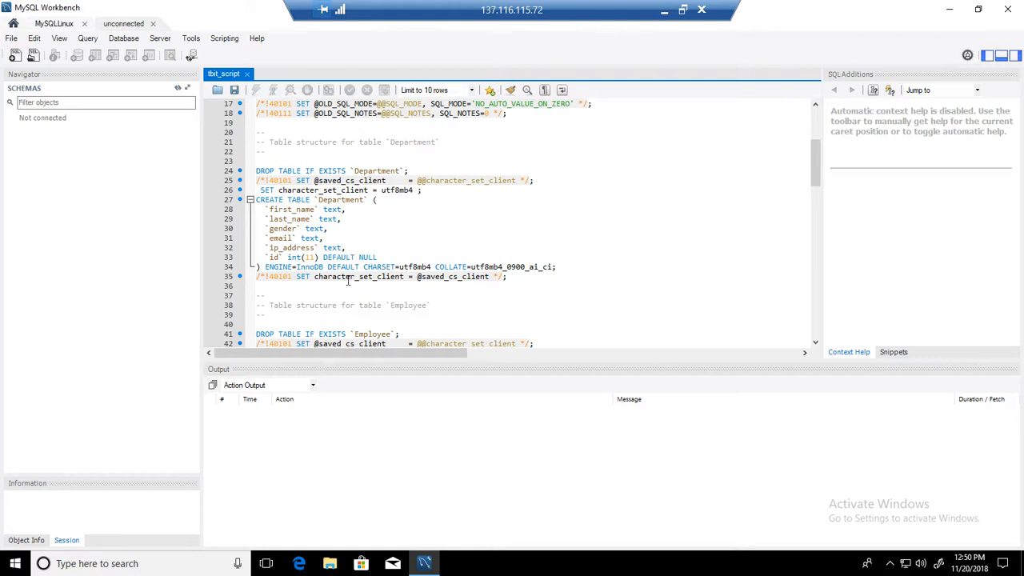
{"action": "mouse_move", "coordinate": [397, 335]}
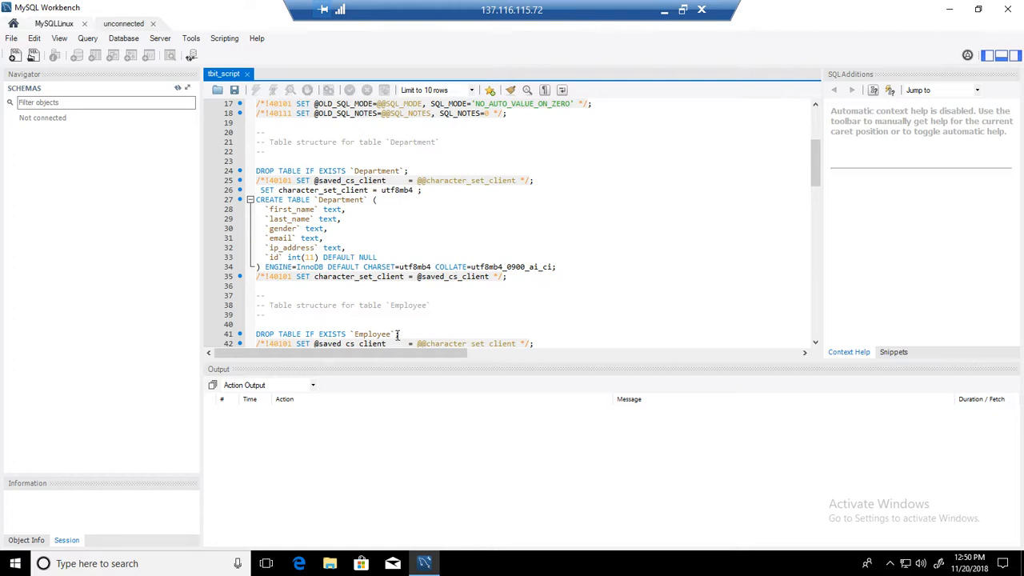